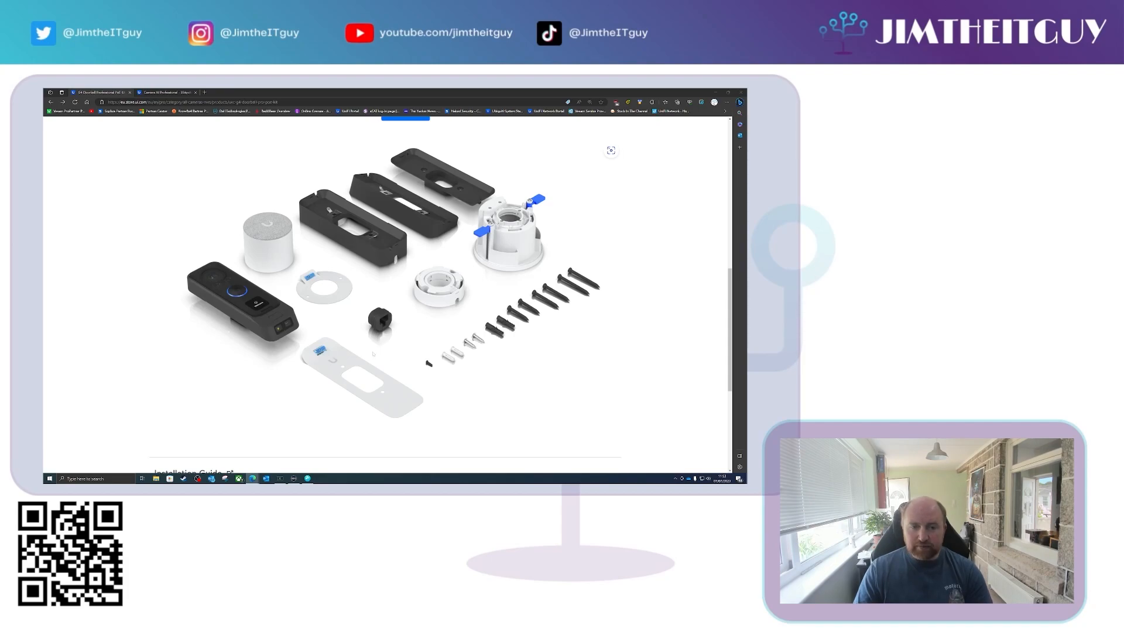
# Step: Review the doorbell kit's in-box parts, then scroll through its Product installation photos
pyautogui.click(404, 132)
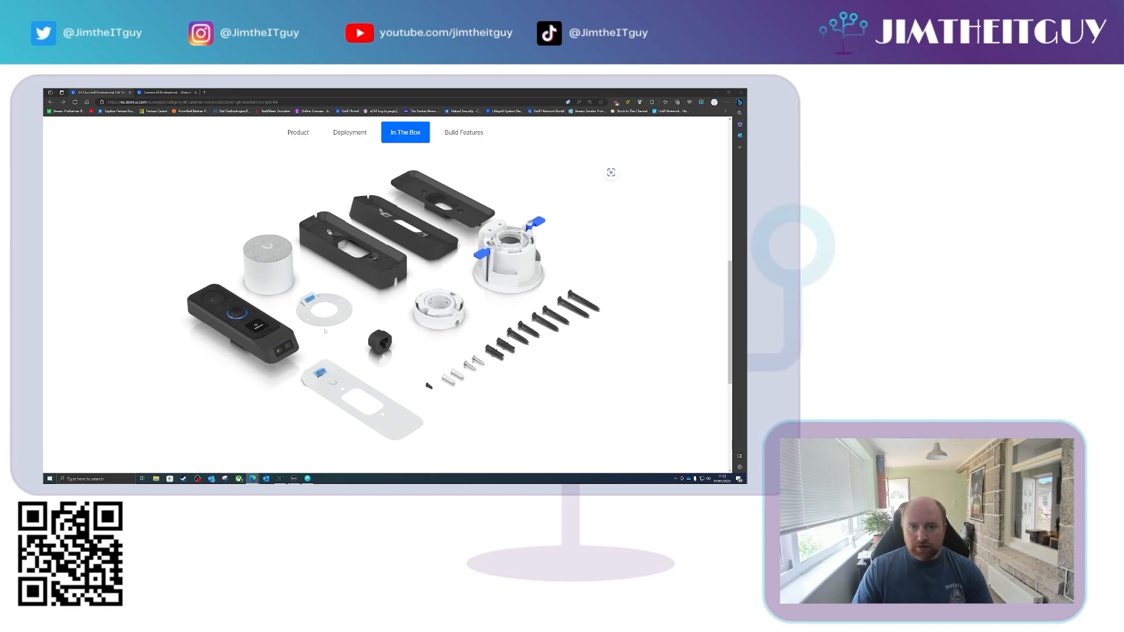
pyautogui.click(298, 163)
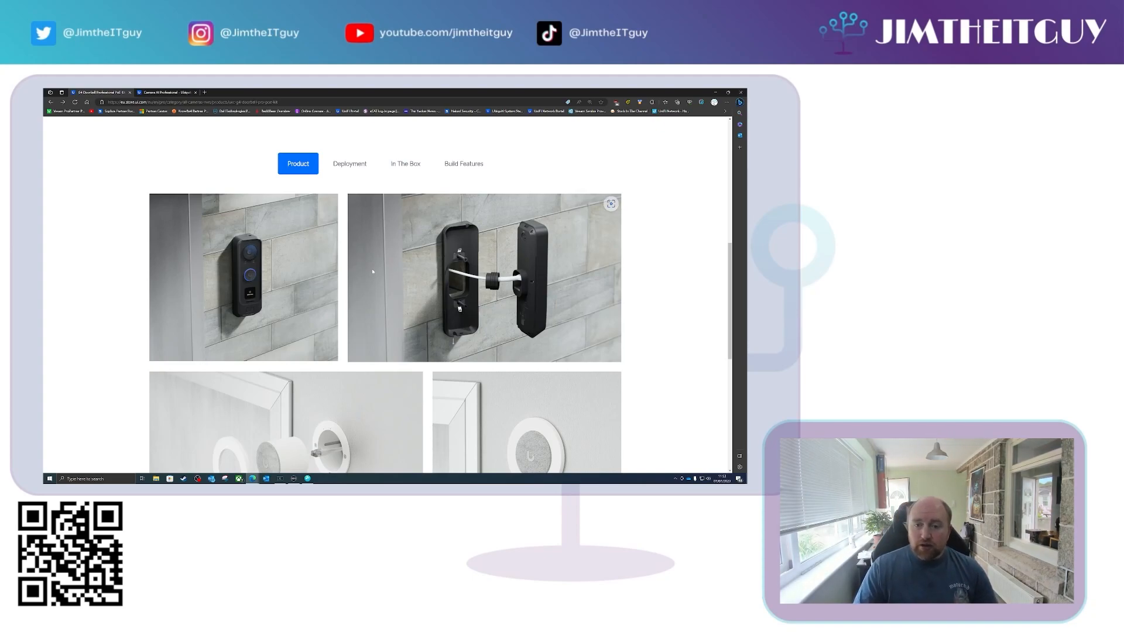
pyautogui.scroll(-3)
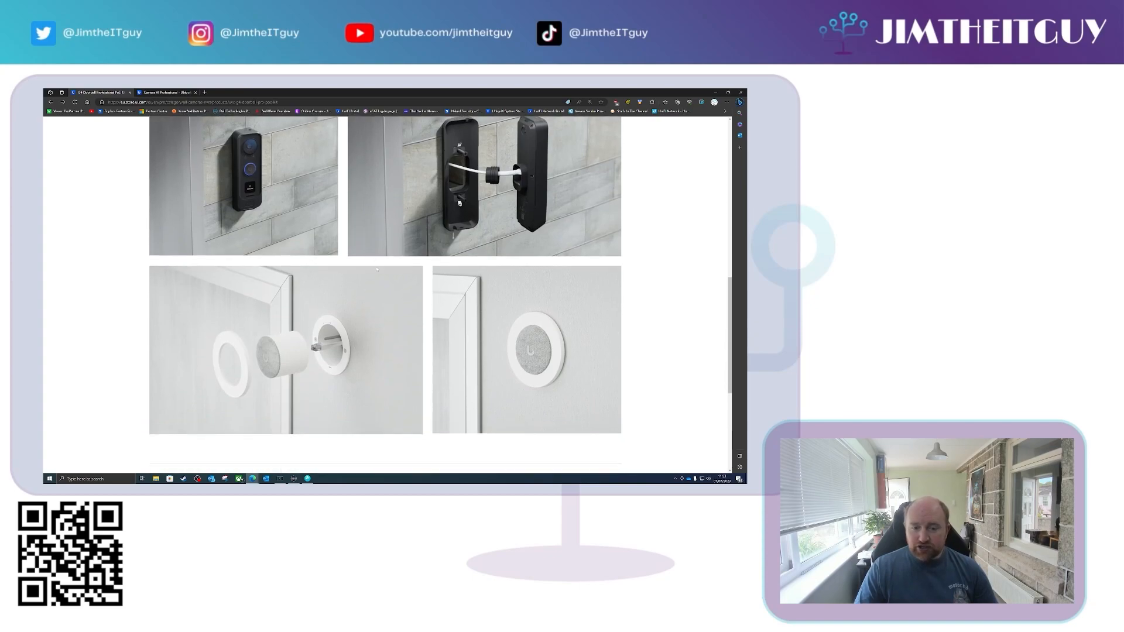
pyautogui.scroll(-3)
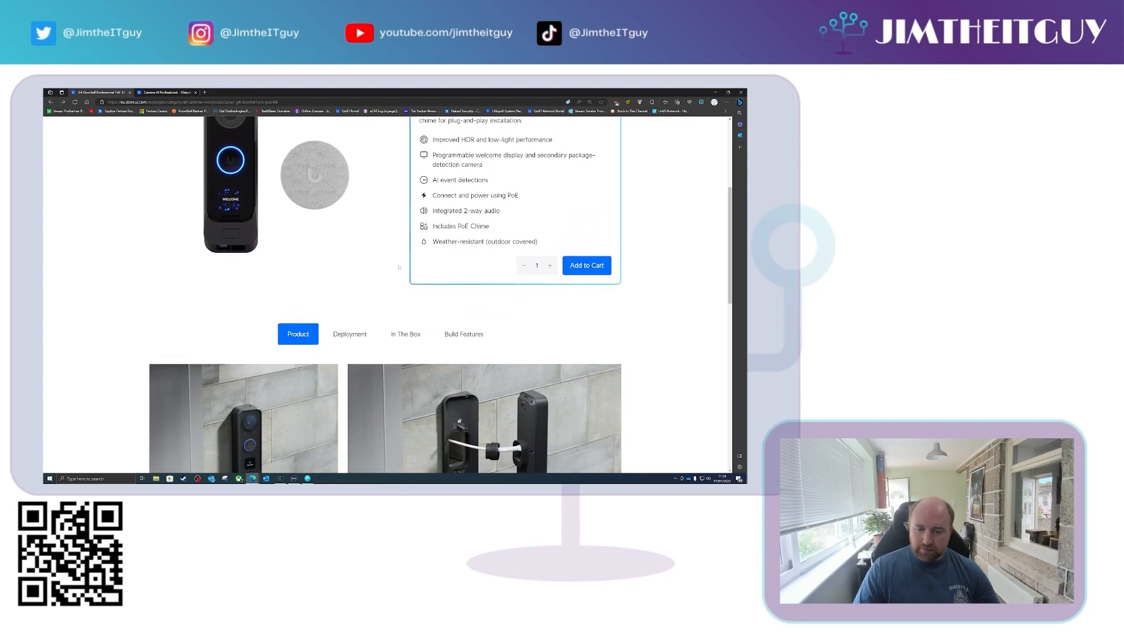
# Step: Scroll down the AI Professional page past its 459 € price to the feature list
pyautogui.scroll(-3)
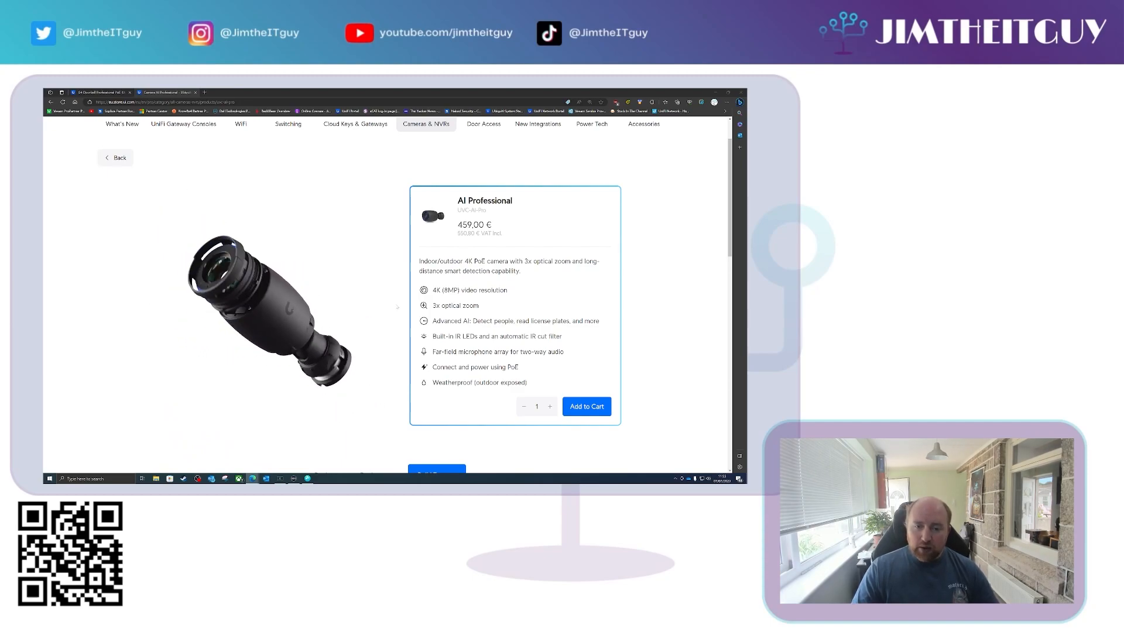
pyautogui.doubleClick(468, 290)
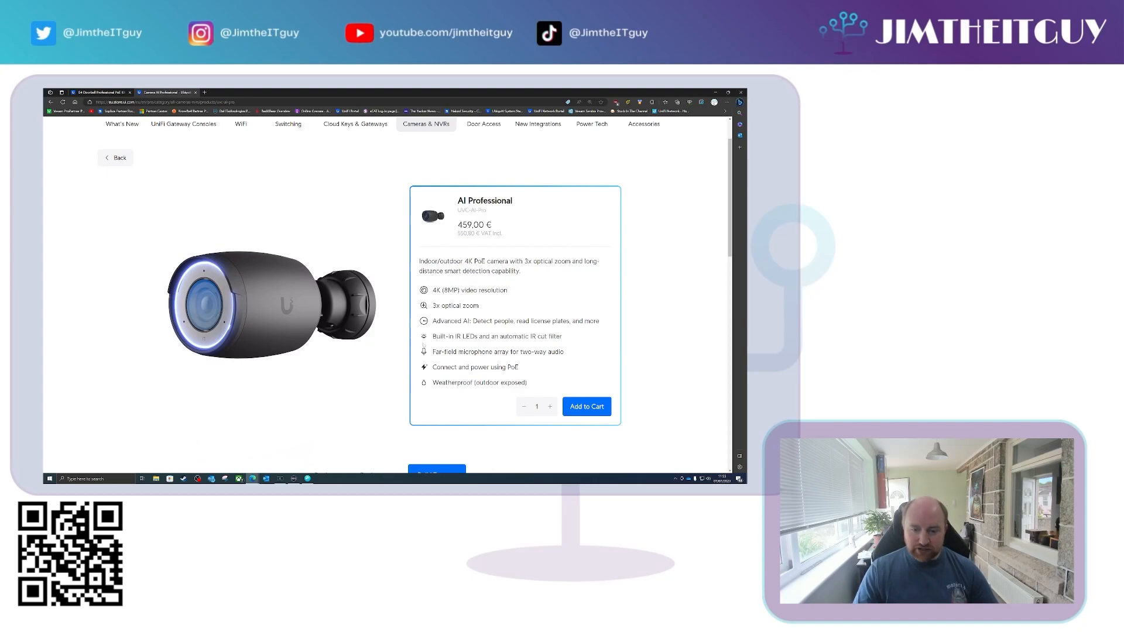
# Step: Scroll through the lens, ports and dimensions diagrams, then show the exploded component view
pyautogui.scroll(-3)
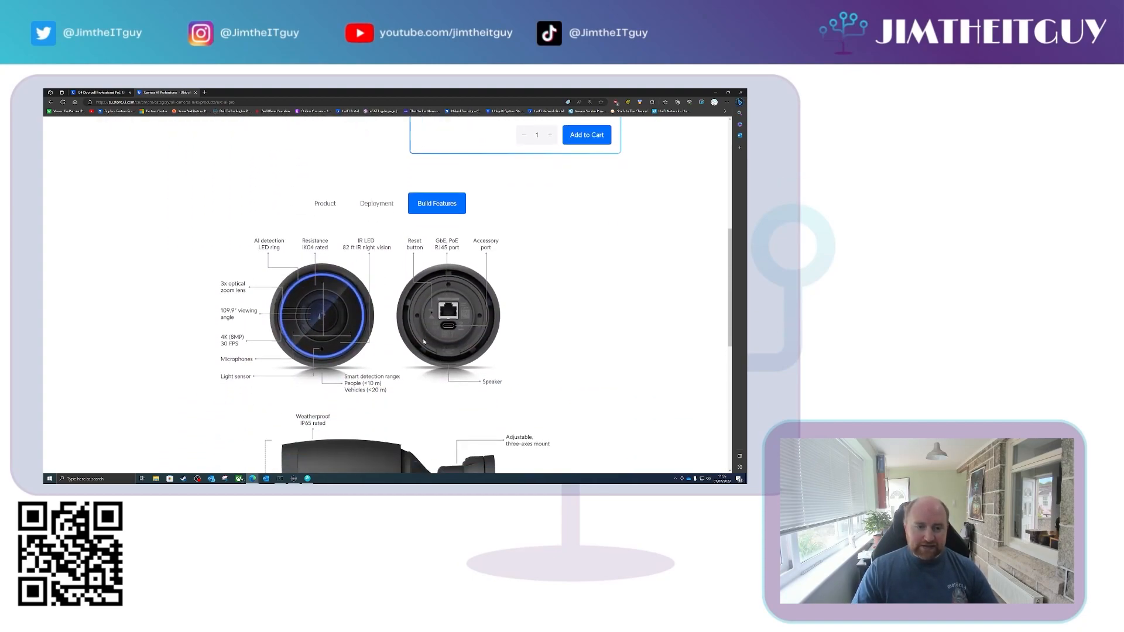
pyautogui.scroll(-3)
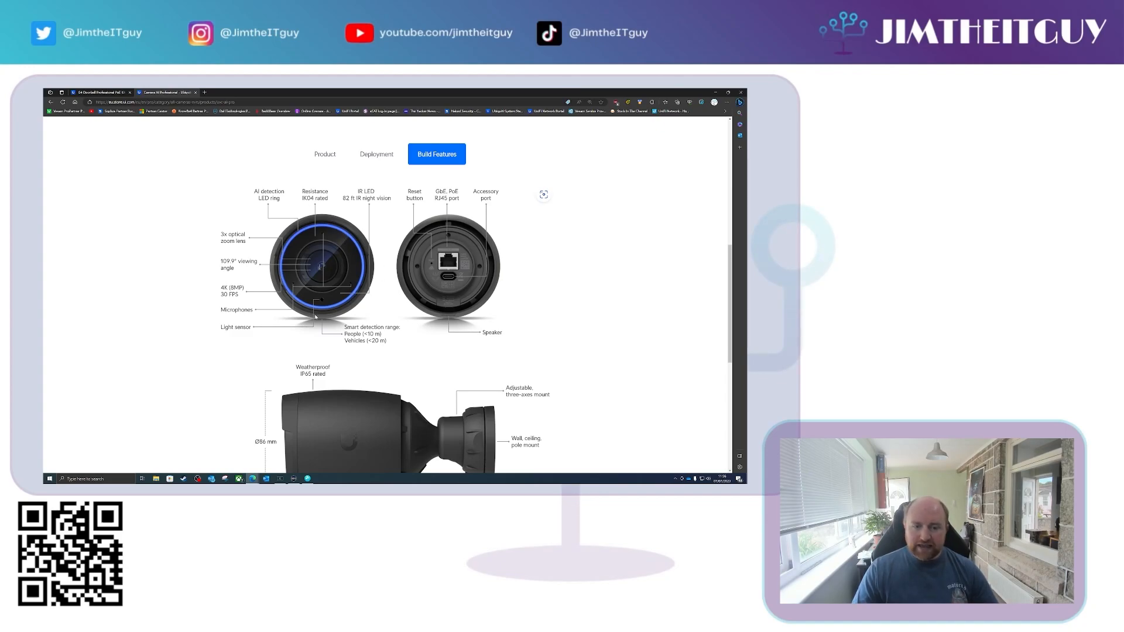
pyautogui.scroll(-3)
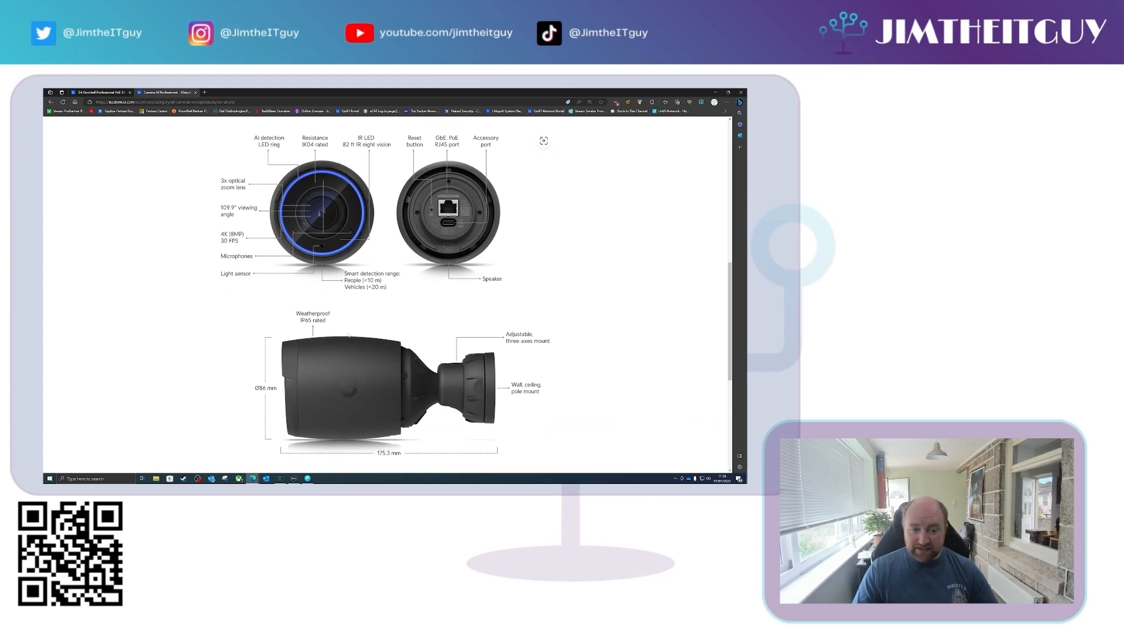
pyautogui.scroll(-3)
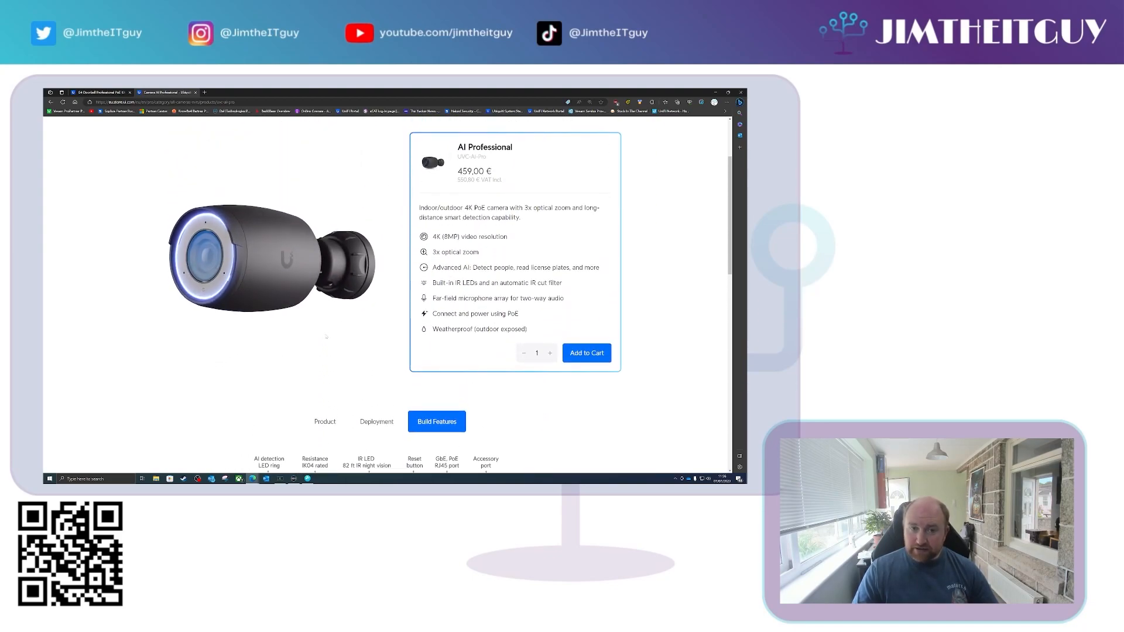
pyautogui.click(437, 422)
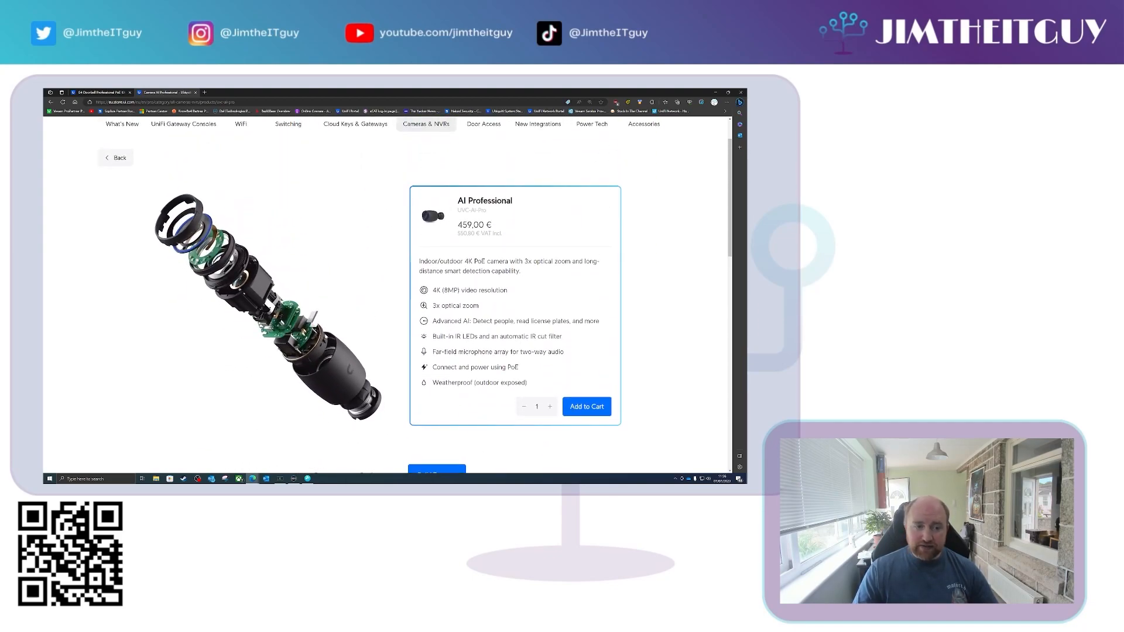